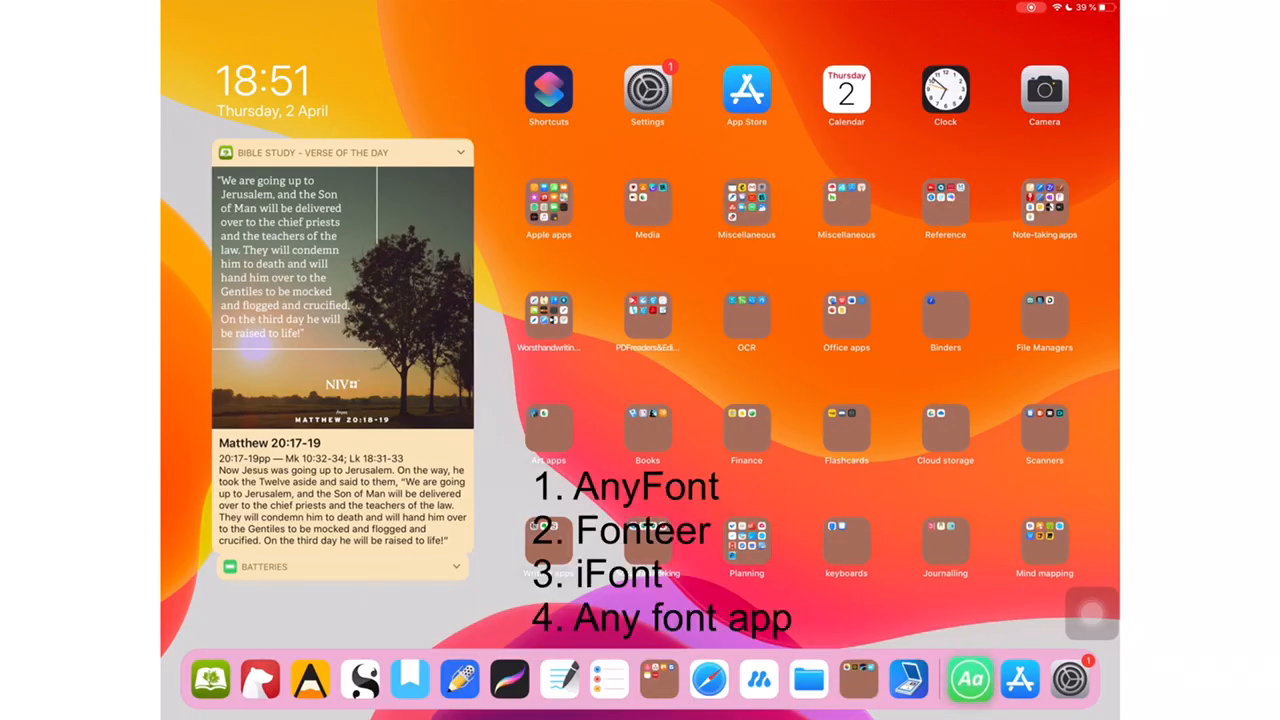
Launch AnyFont from the Dock to show its own fonts list.
left_click(970, 680)
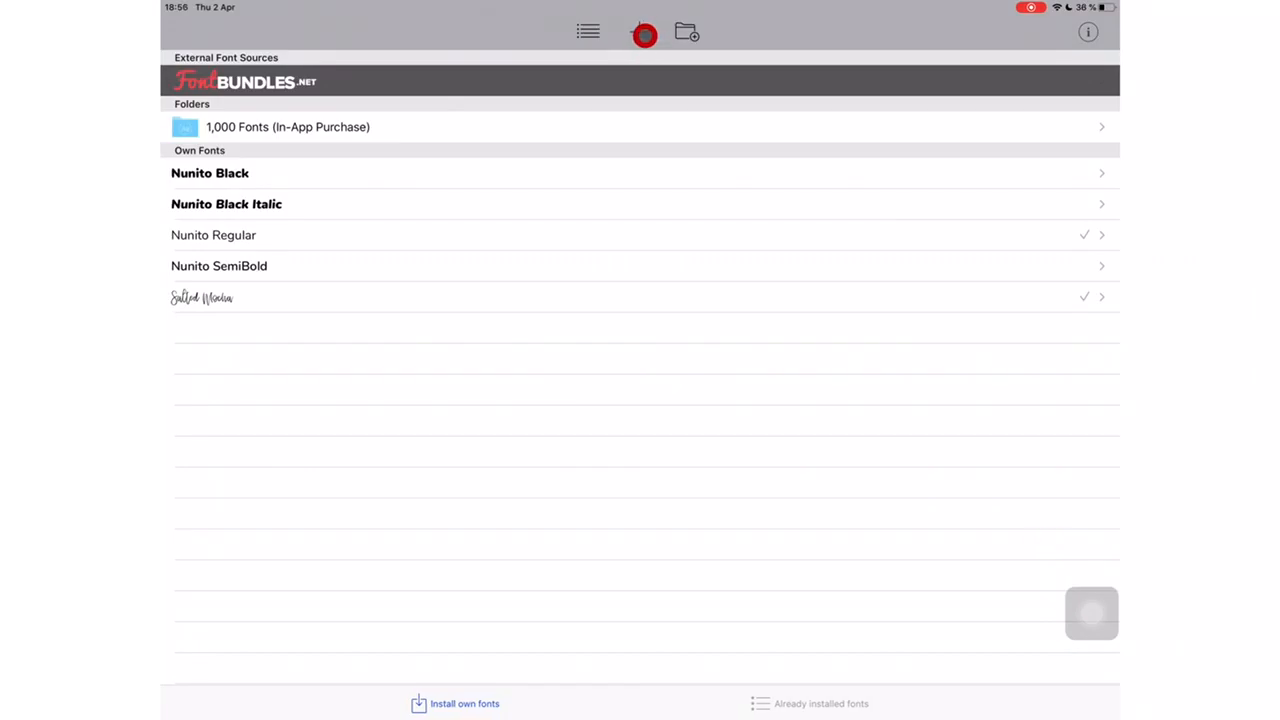
Add the Nunito Bold font file to AnyFont from Cloud Drive.
left_click(686, 32)
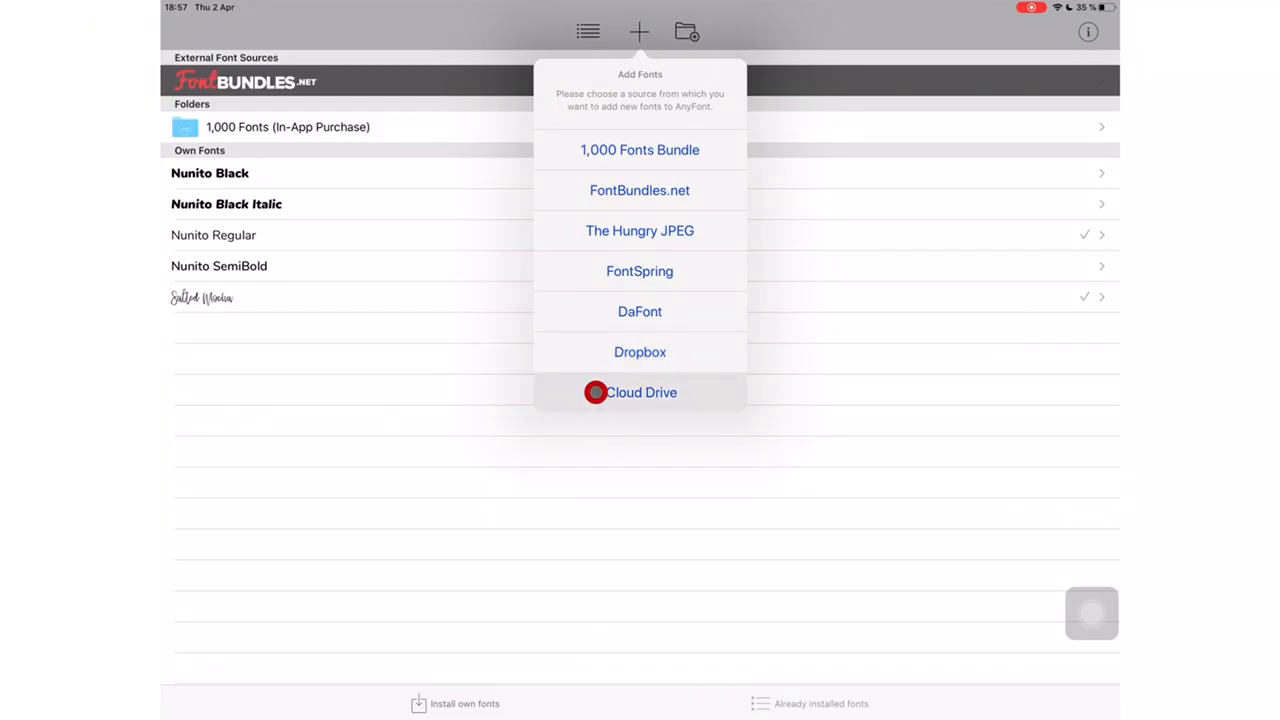
left_click(640, 392)
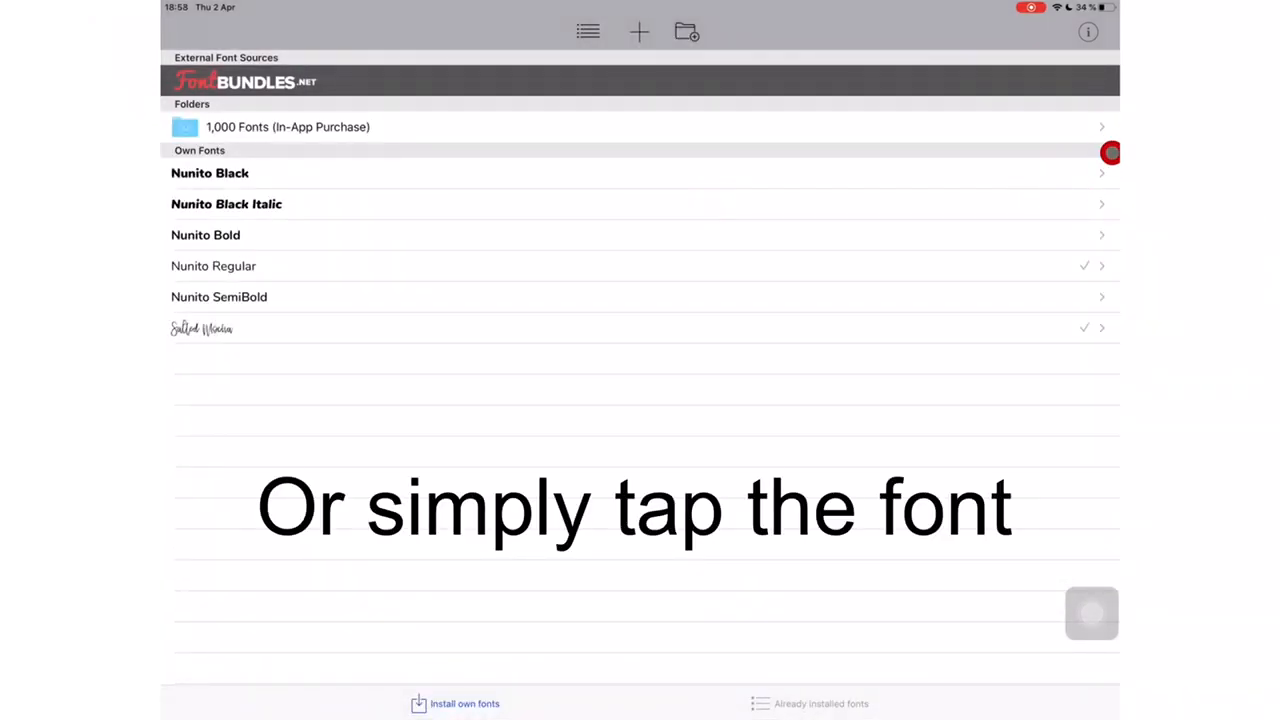
mouse_move(1097, 227)
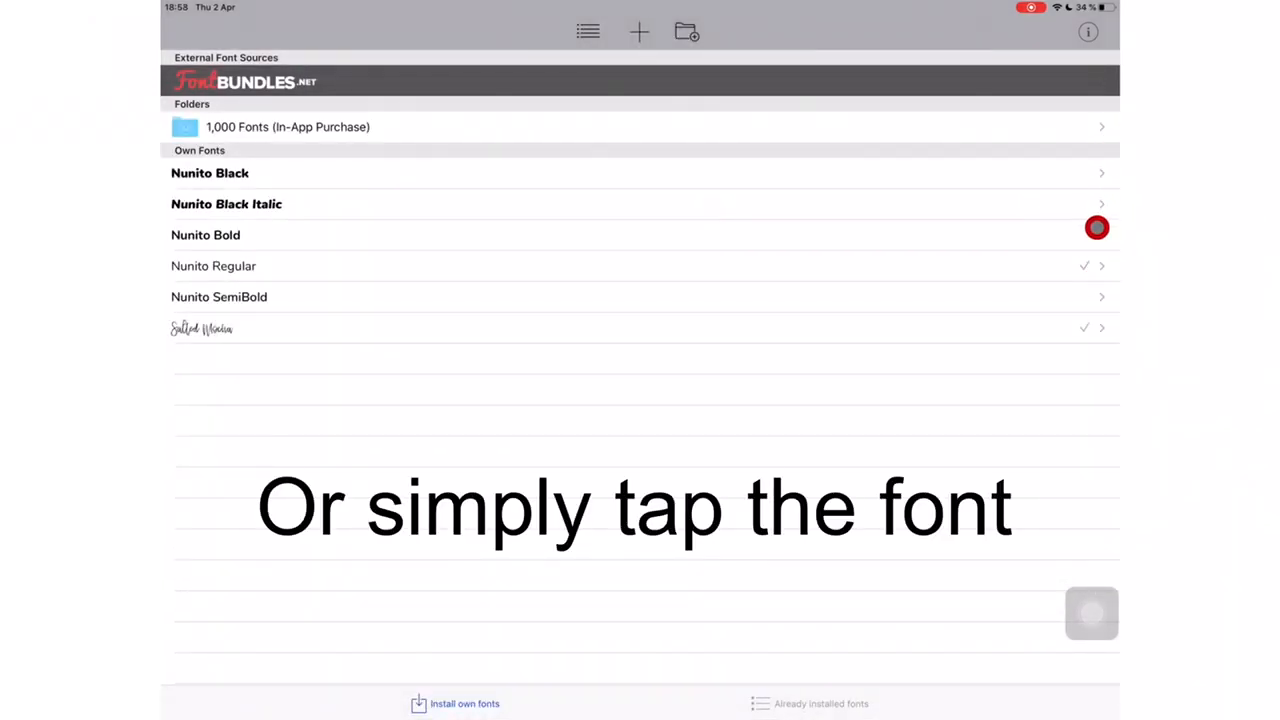
Install Nunito Bold and allow downloading its configuration profile.
left_click(205, 234)
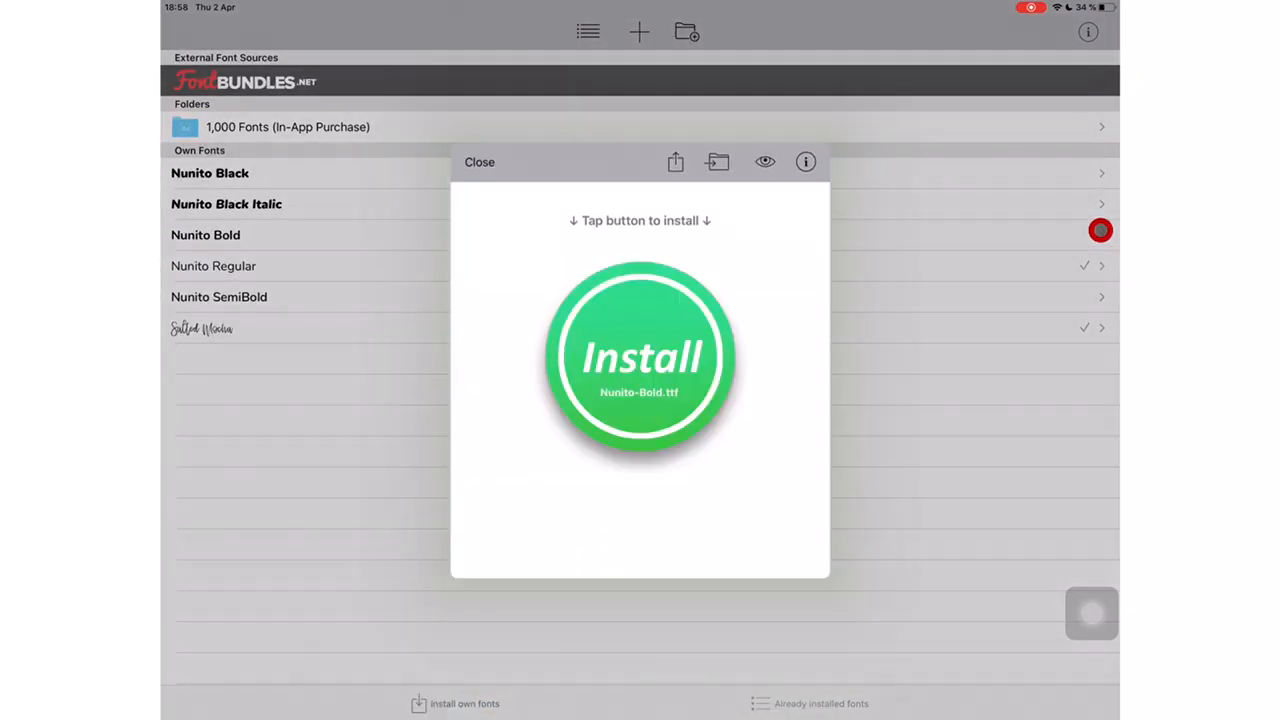
left_click(640, 357)
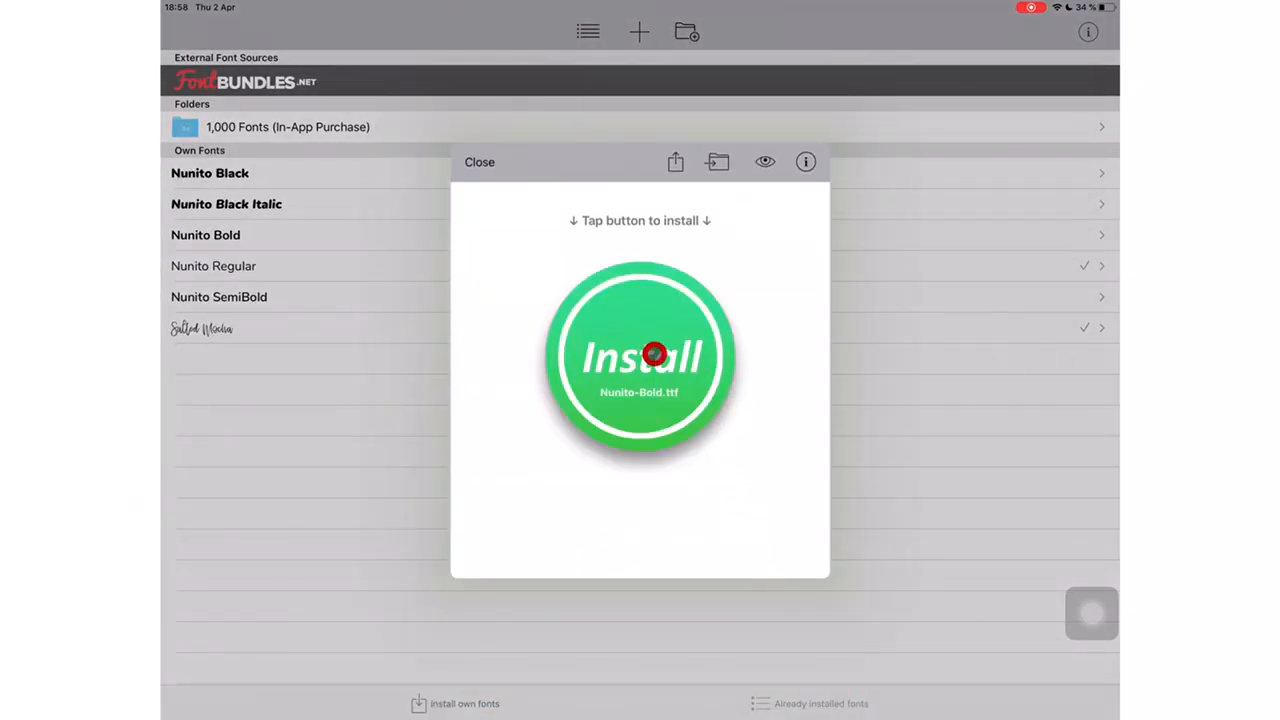
left_click(640, 358)
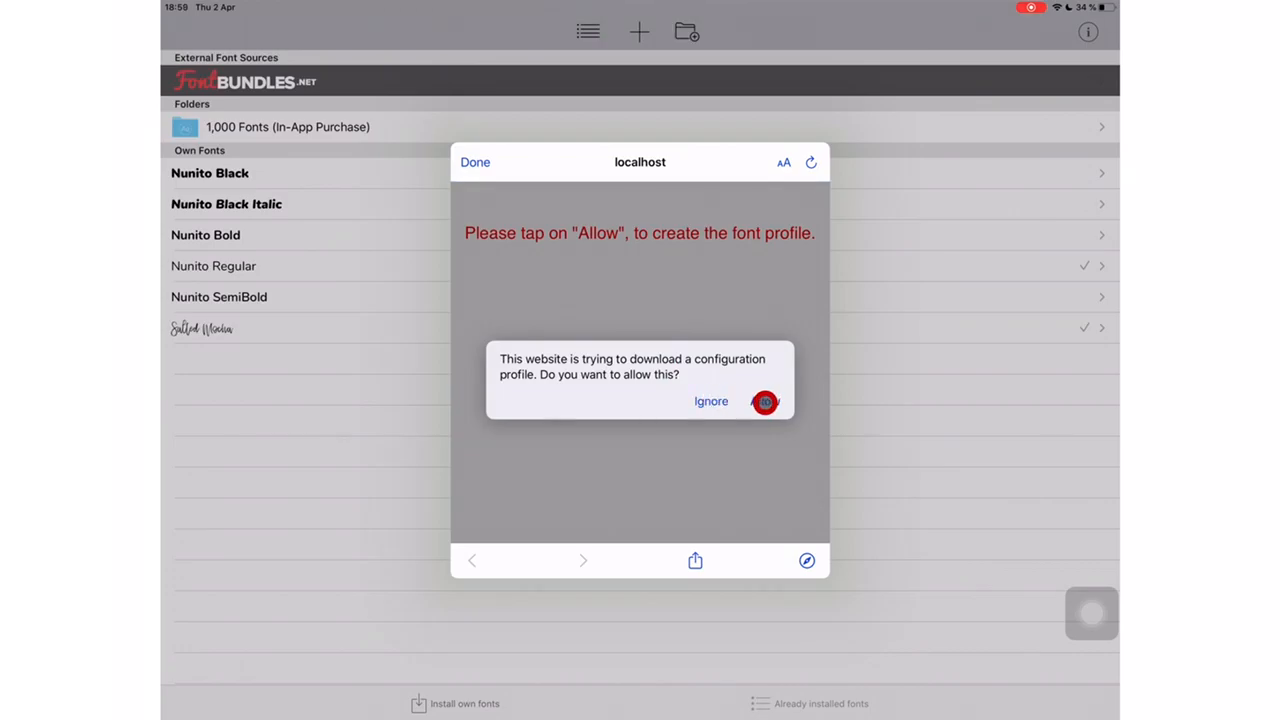
left_click(765, 401)
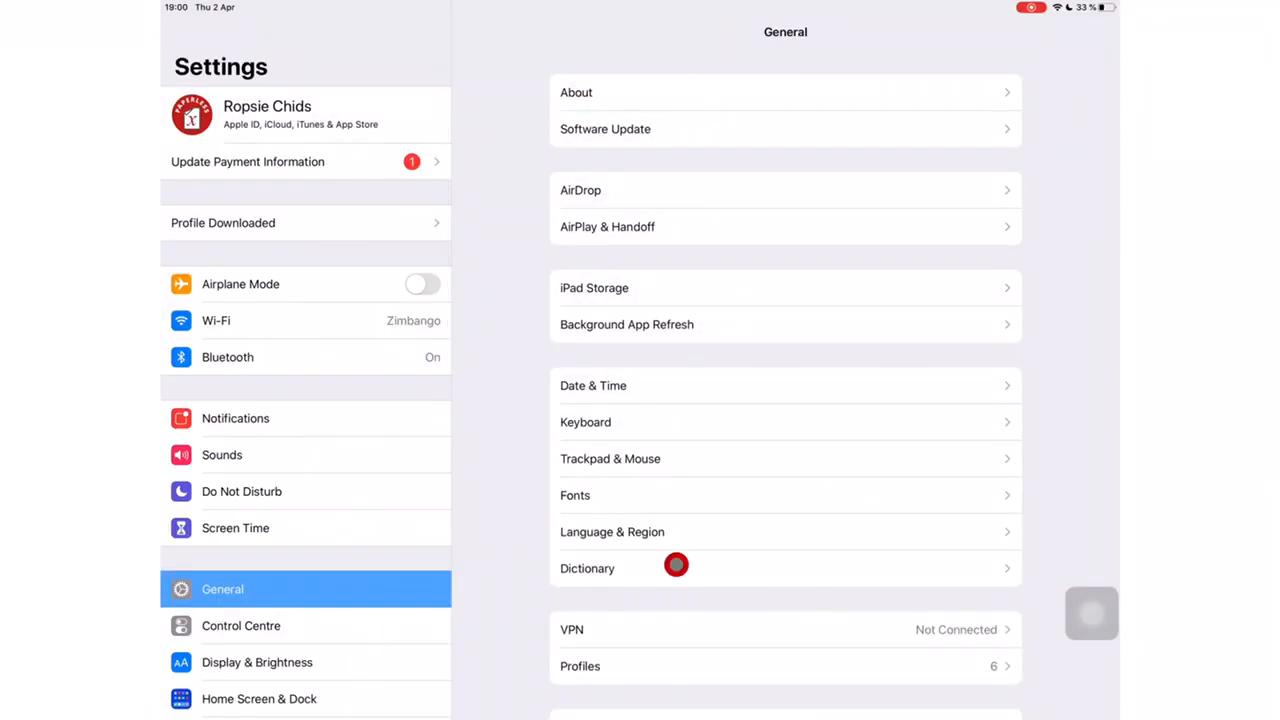
Open Profiles in Settings > General to find the Nunito-Bold.ttf profile.
left_click(785, 666)
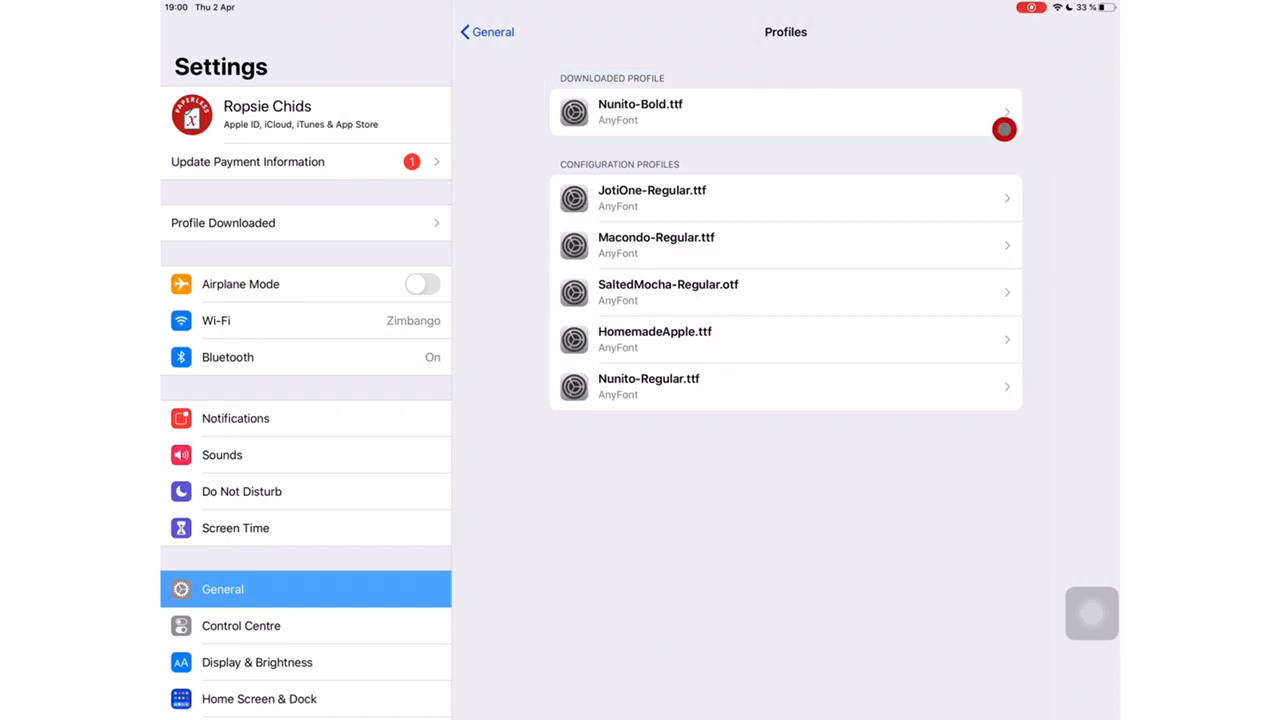
Install the Nunito-Bold.ttf profile, accepting the consent and unsigned-profile warnings.
left_click(785, 111)
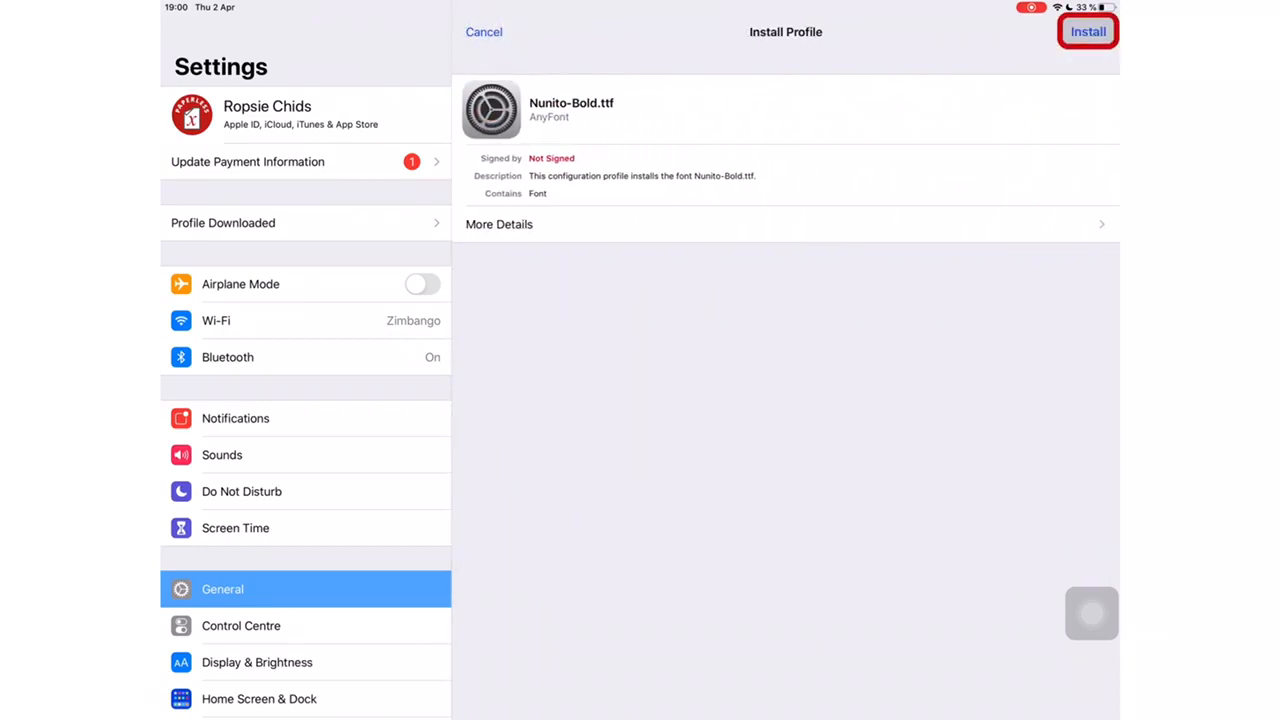
left_click(1088, 31)
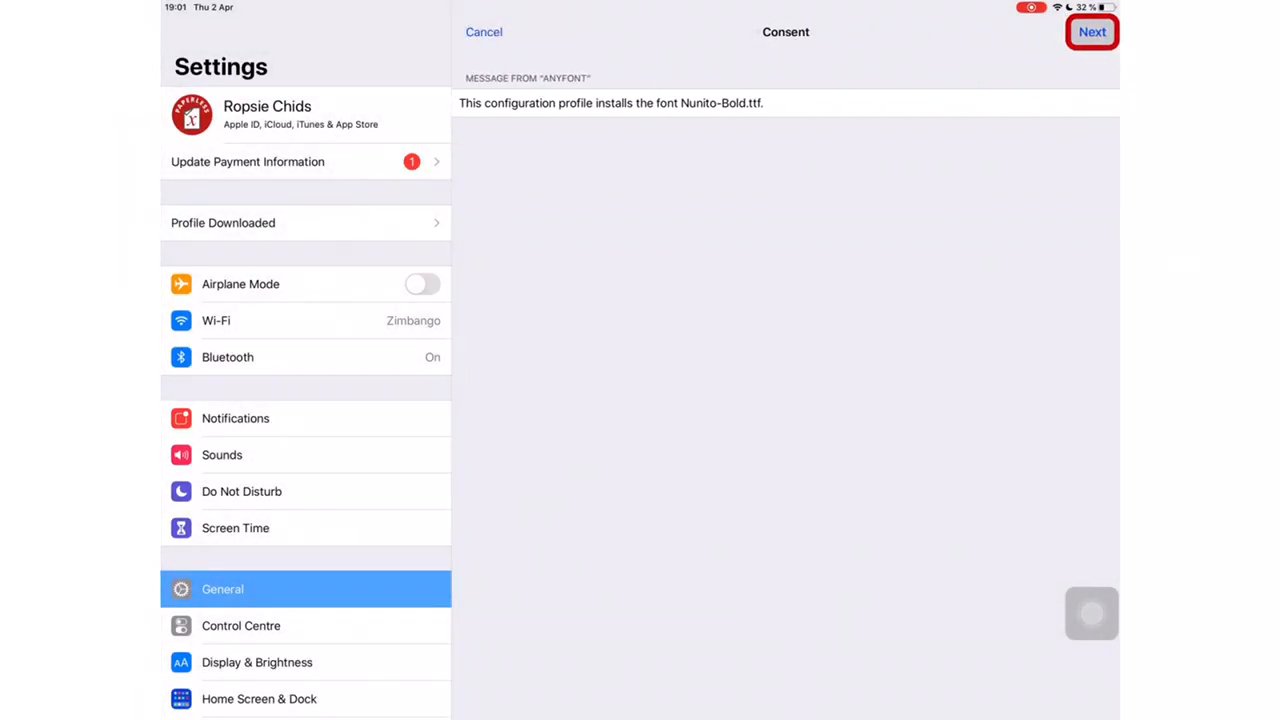
left_click(1092, 31)
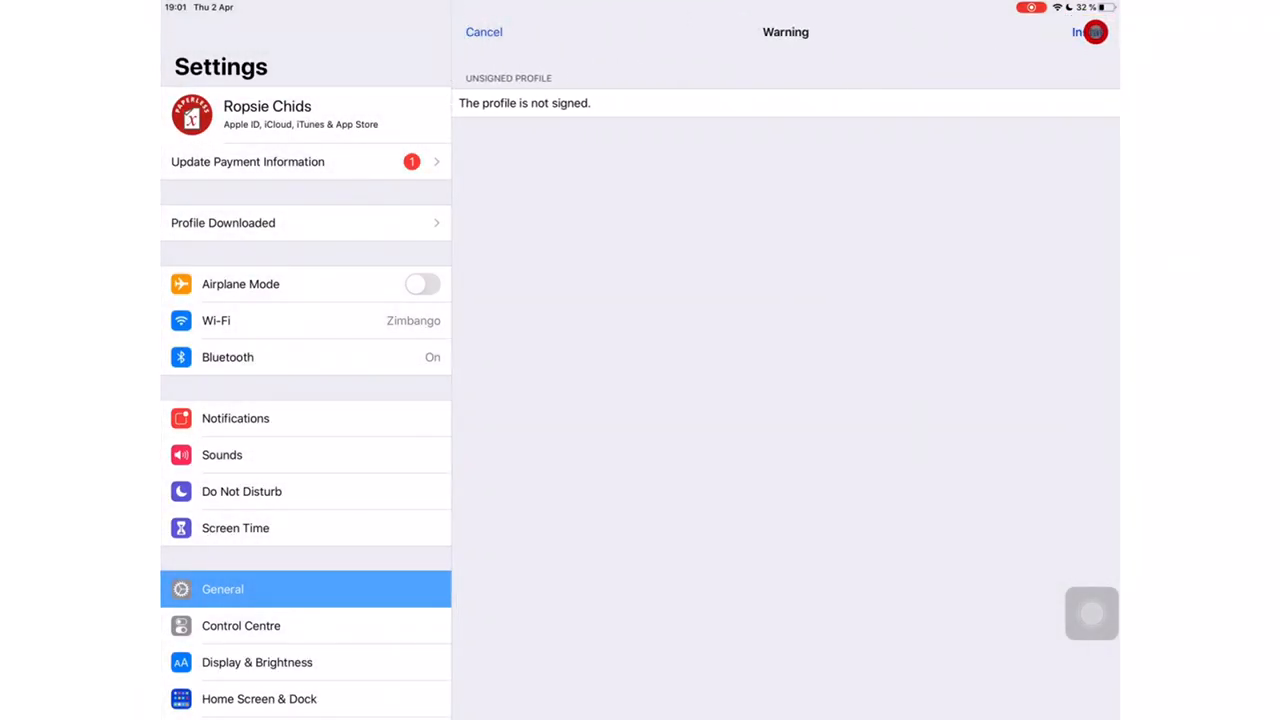
left_click(1088, 31)
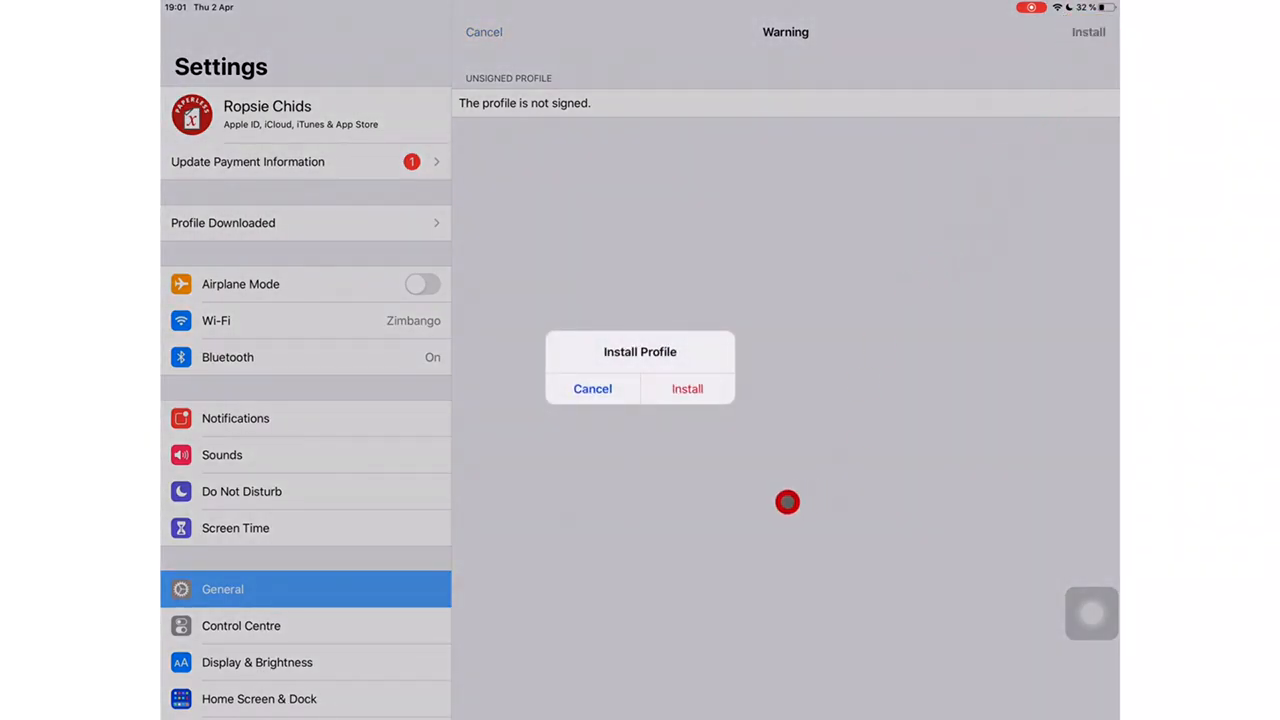
left_click(687, 388)
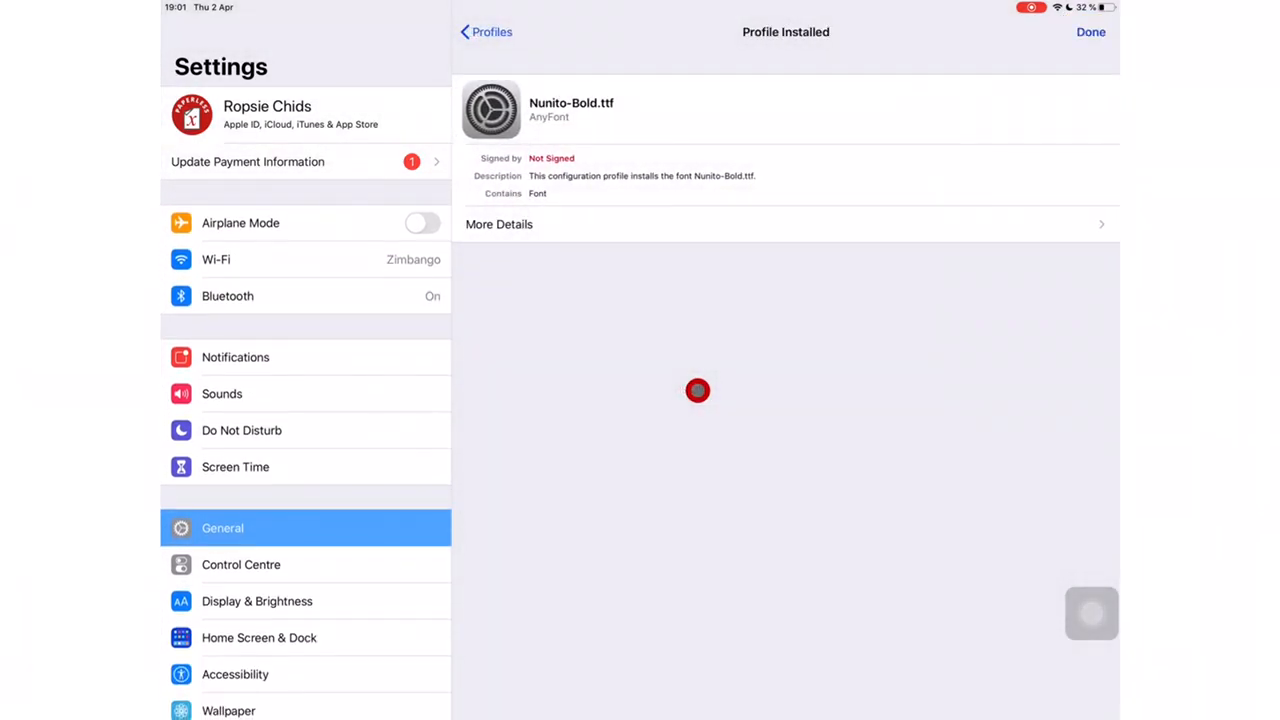